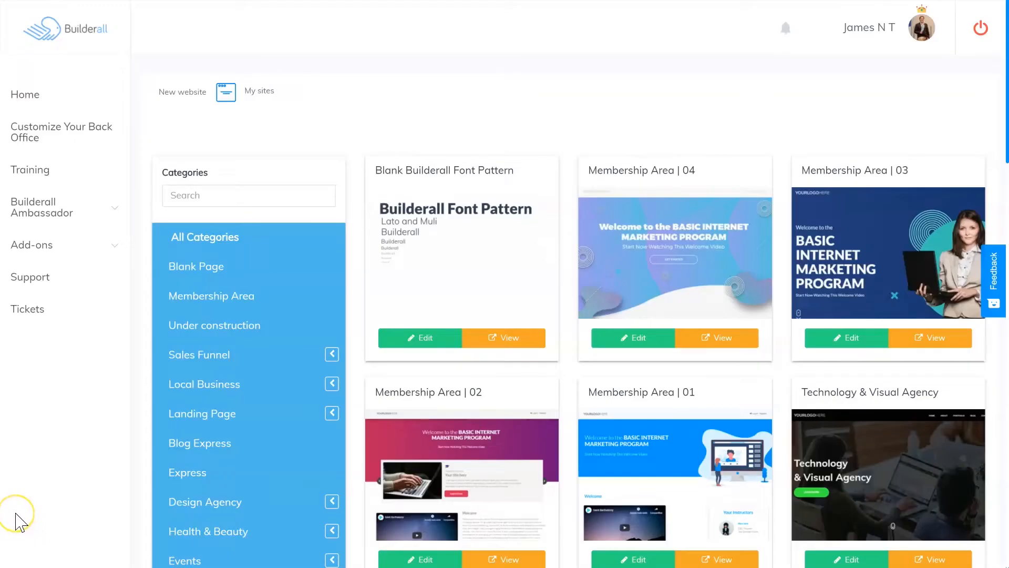
pyautogui.moveTo(26, 495)
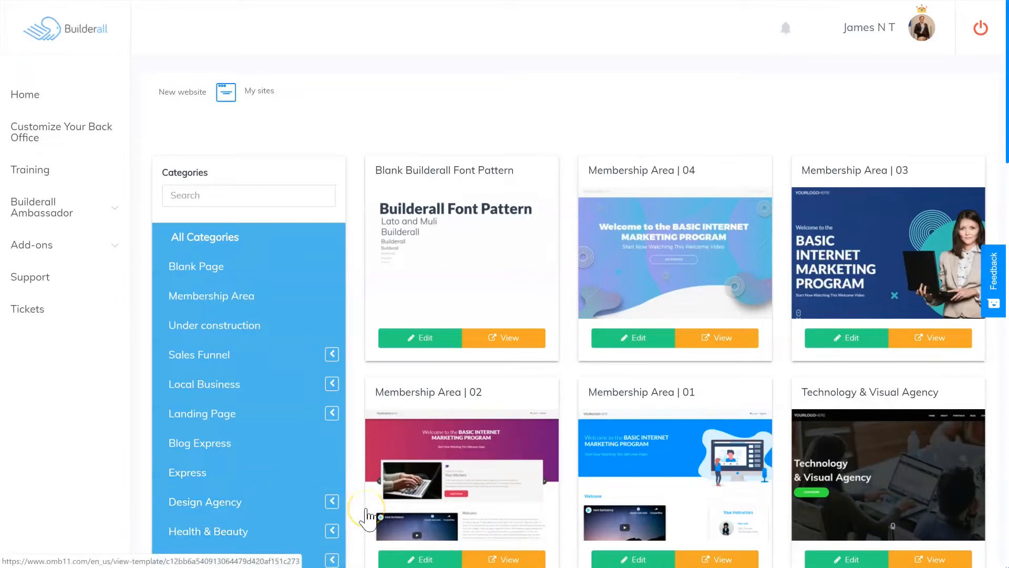
pyautogui.moveTo(441, 489)
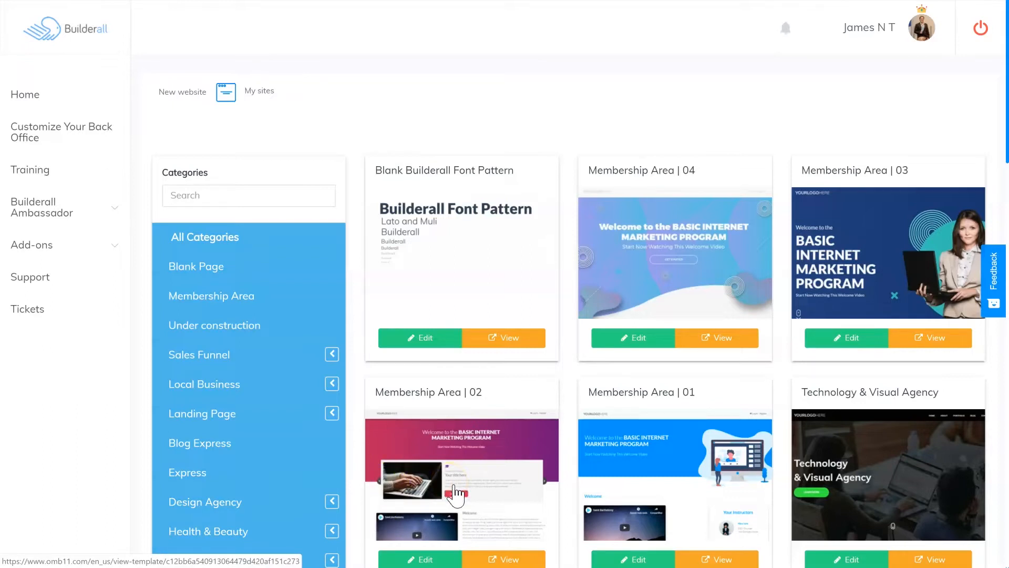
# - Select the testtest app and view its Catalog and Booking pages in the feature list
pyautogui.click(444, 498)
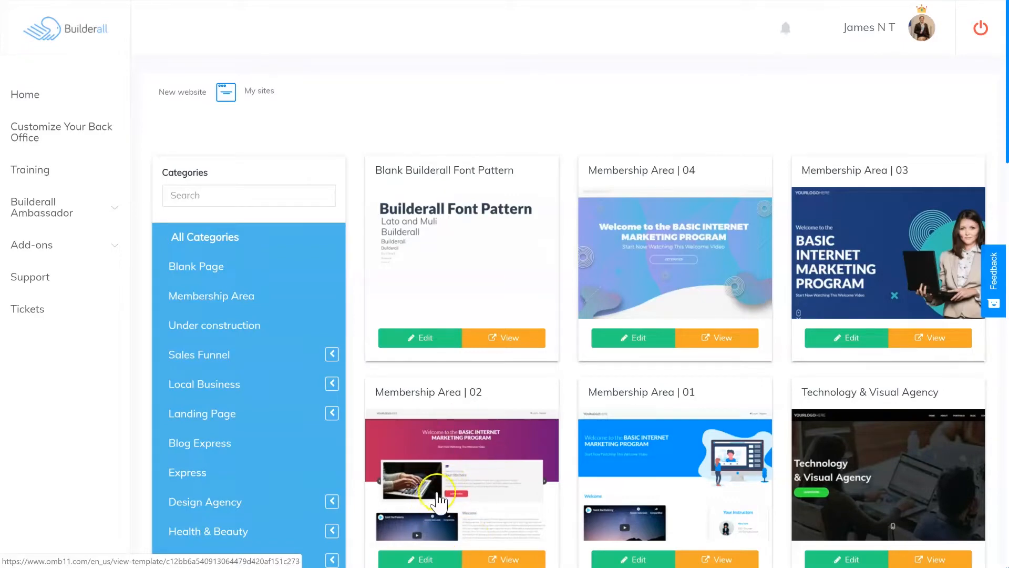
pyautogui.scroll(-3)
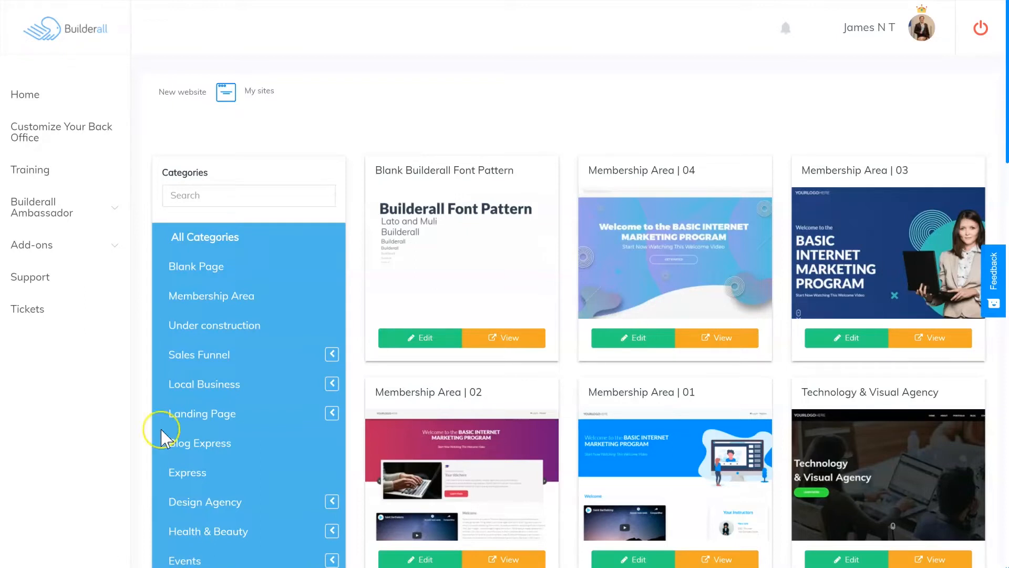
pyautogui.moveTo(161, 437)
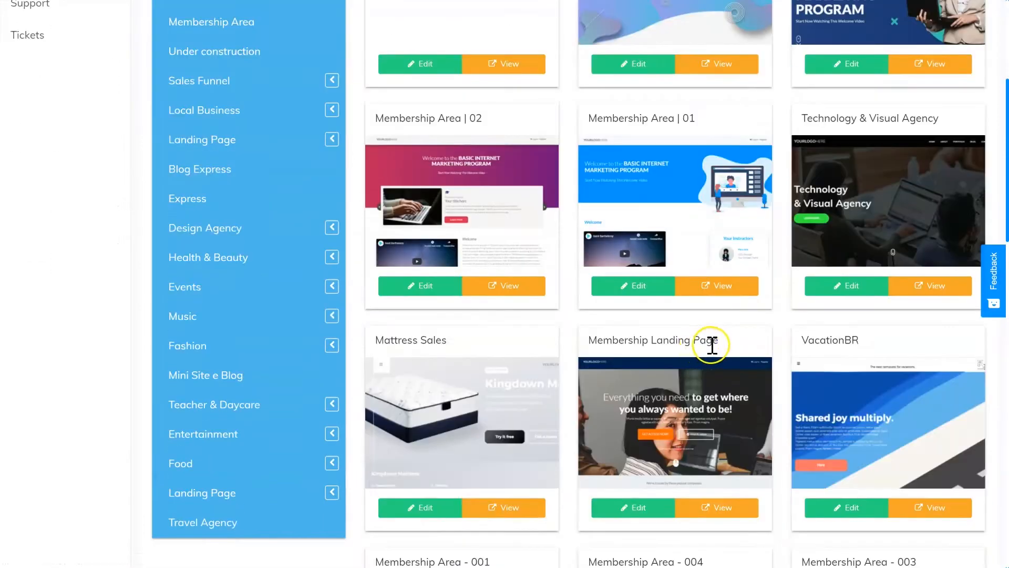
pyautogui.moveTo(431, 315)
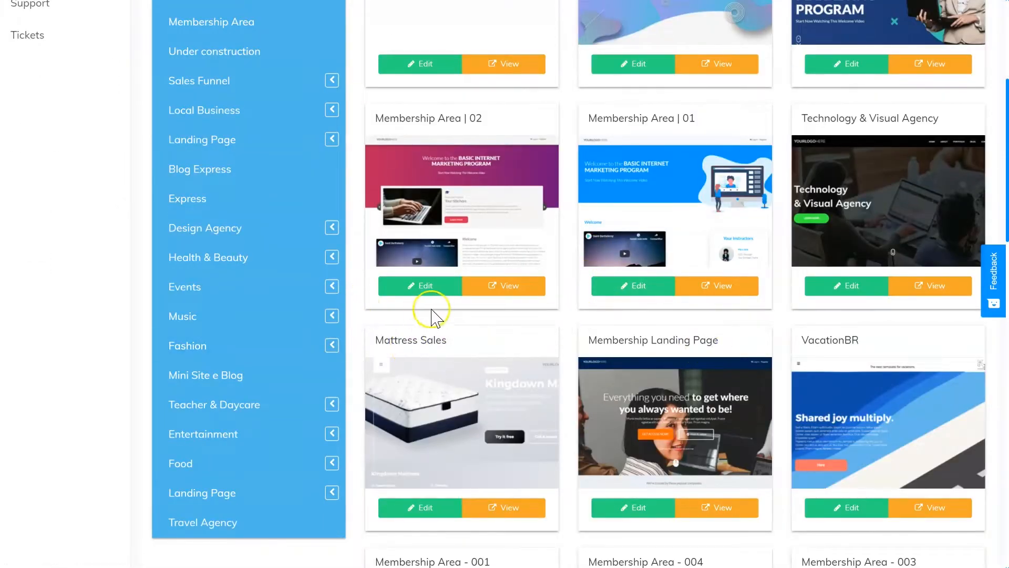
pyautogui.moveTo(441, 315)
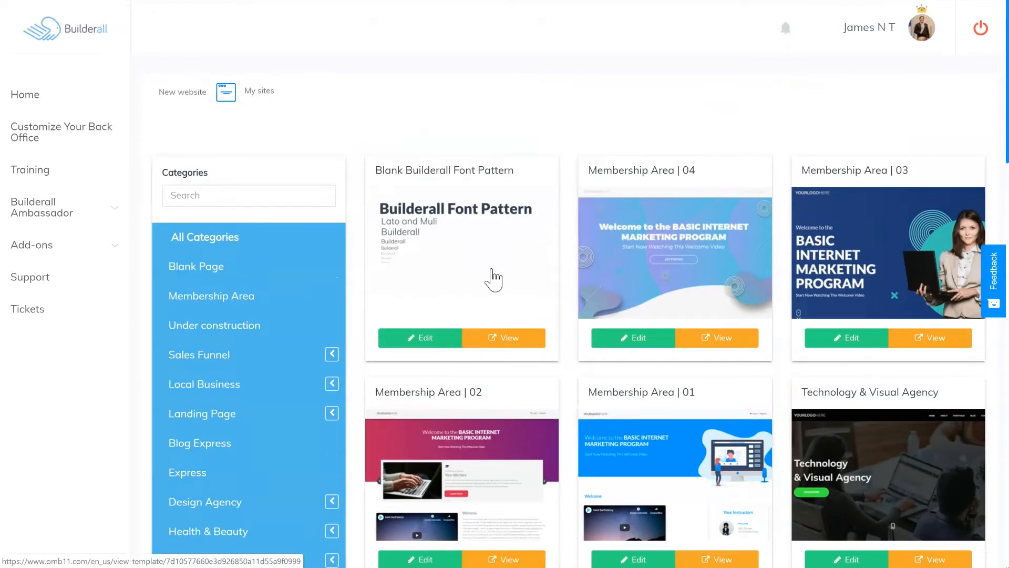
pyautogui.moveTo(498, 277)
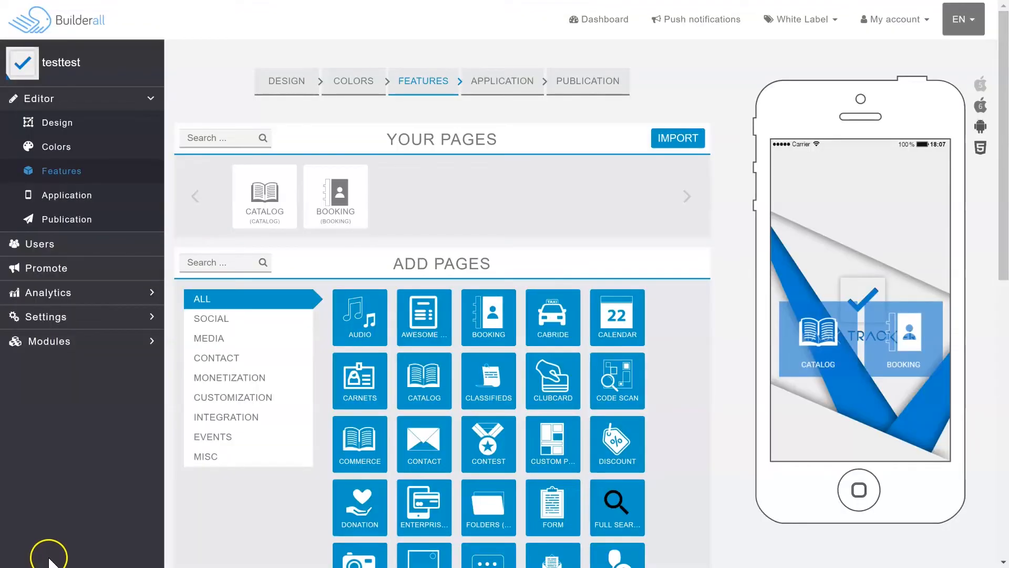
pyautogui.moveTo(61, 537)
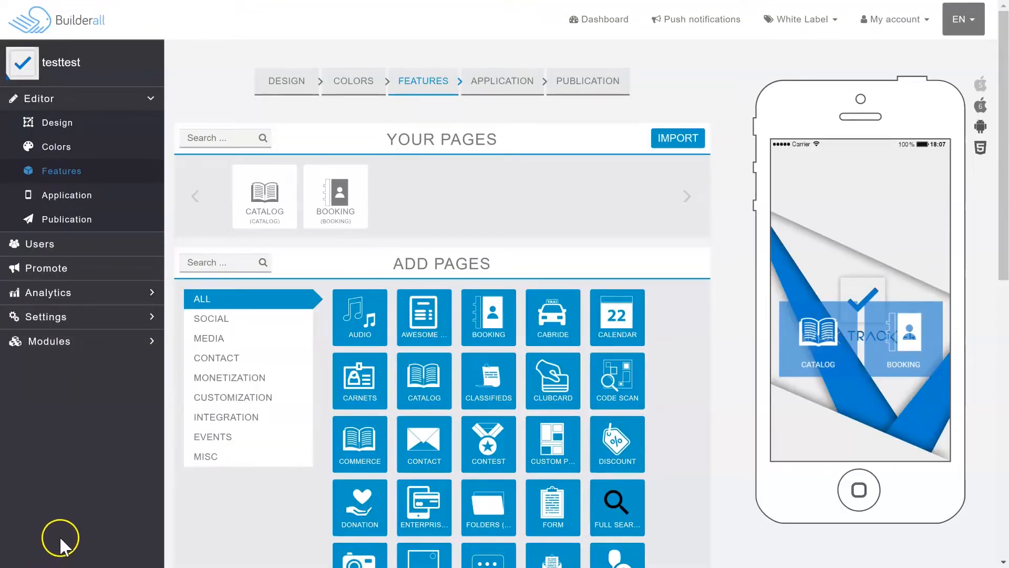
pyautogui.moveTo(72, 533)
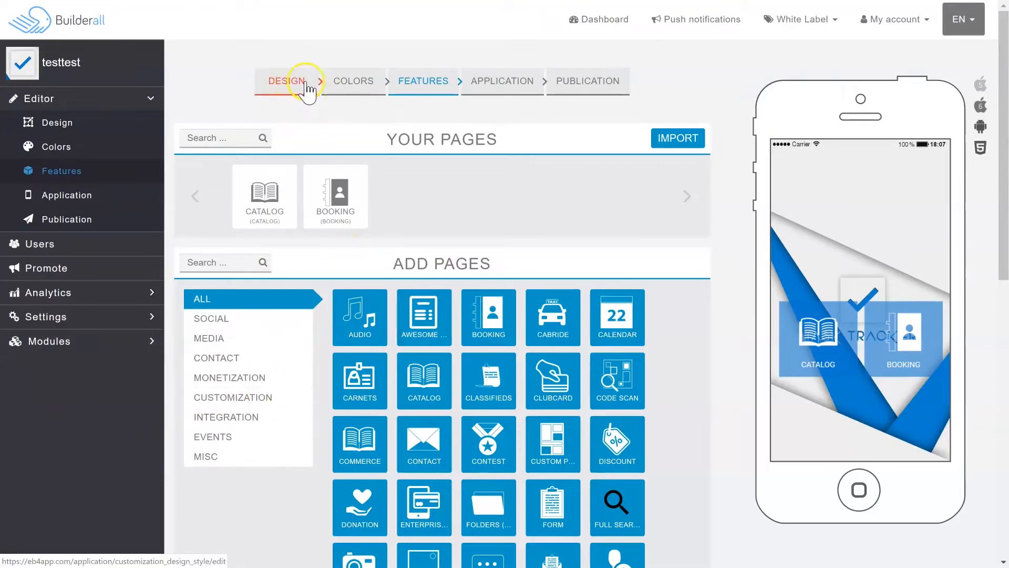
pyautogui.scroll(-3)
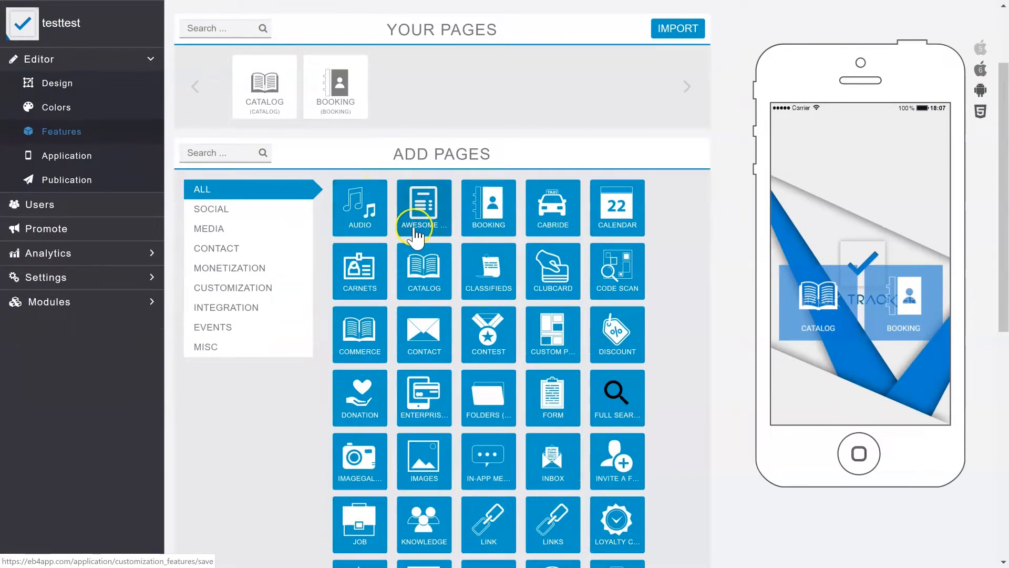
pyautogui.scroll(-3)
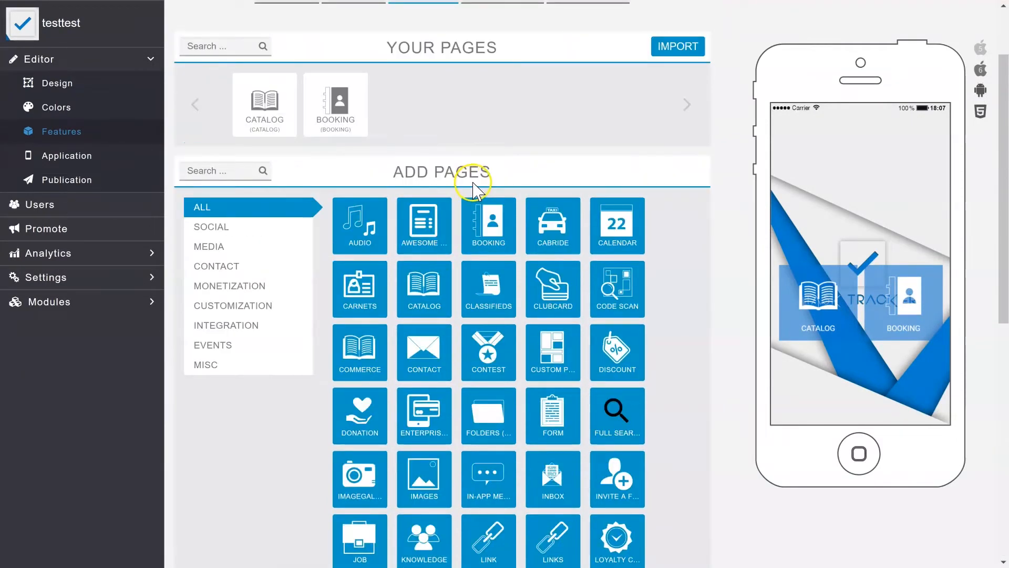
pyautogui.moveTo(522, 251)
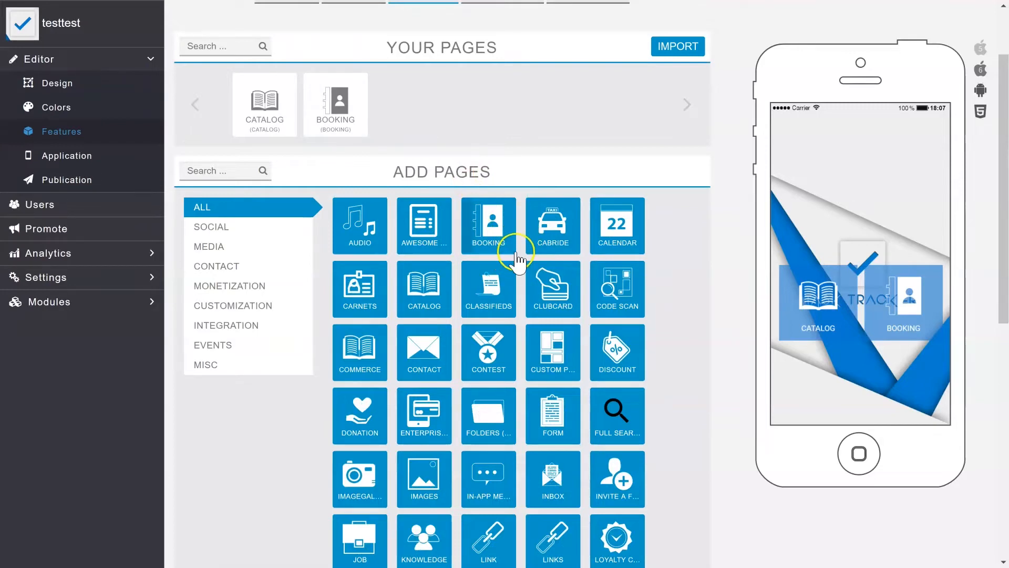
pyautogui.moveTo(124, 464)
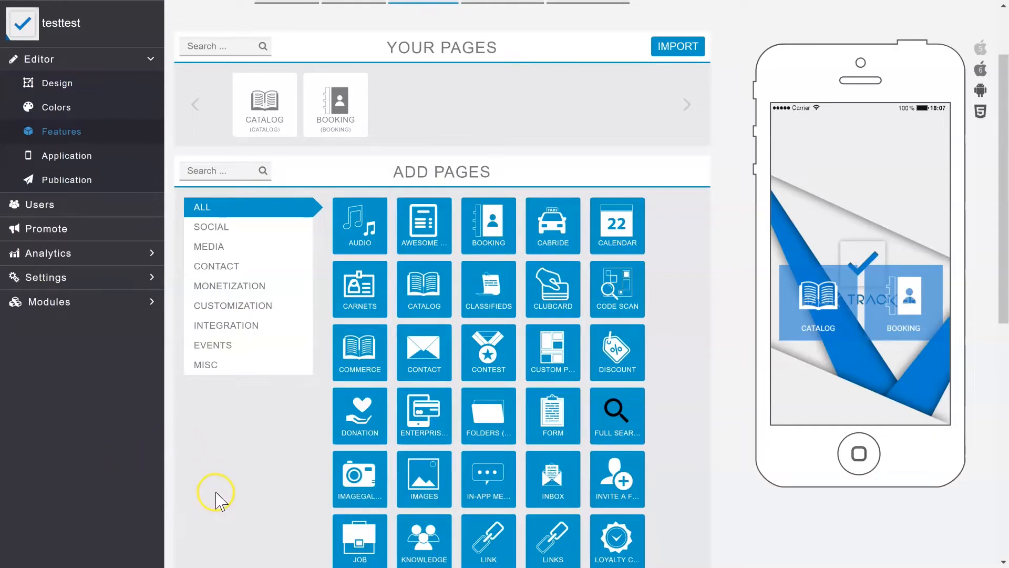
pyautogui.moveTo(454, 451)
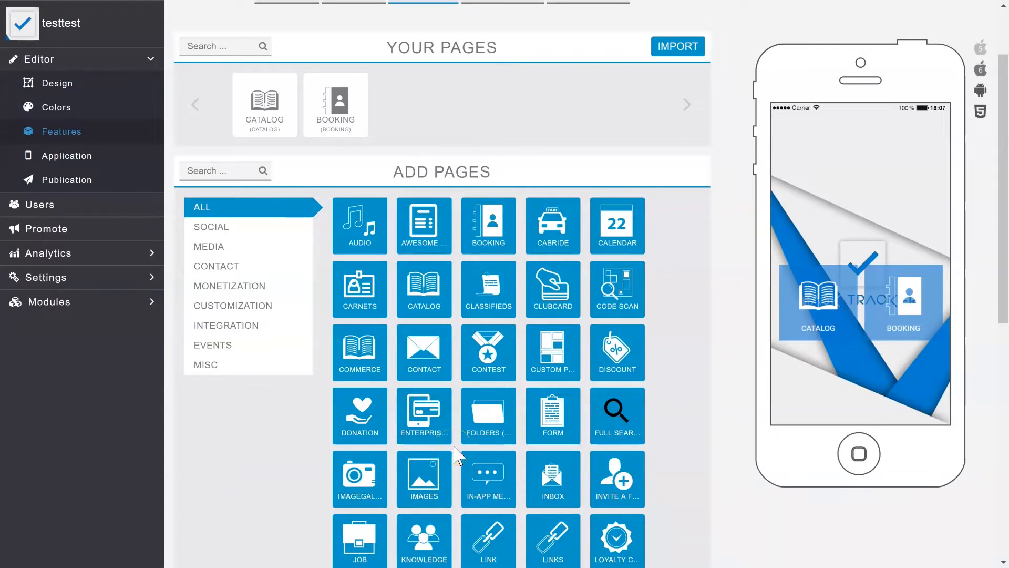
pyautogui.moveTo(149, 506)
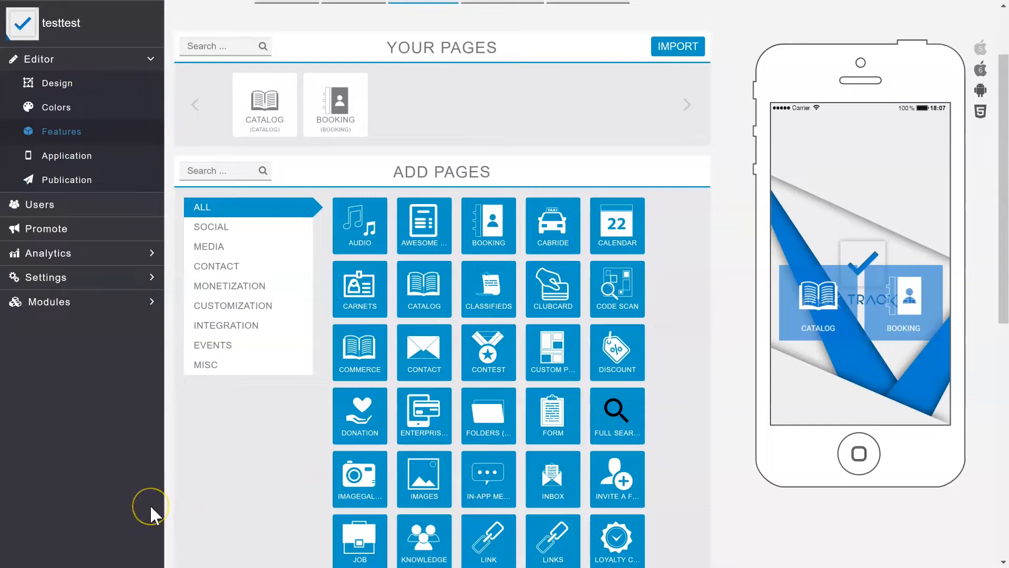
pyautogui.moveTo(33, 549)
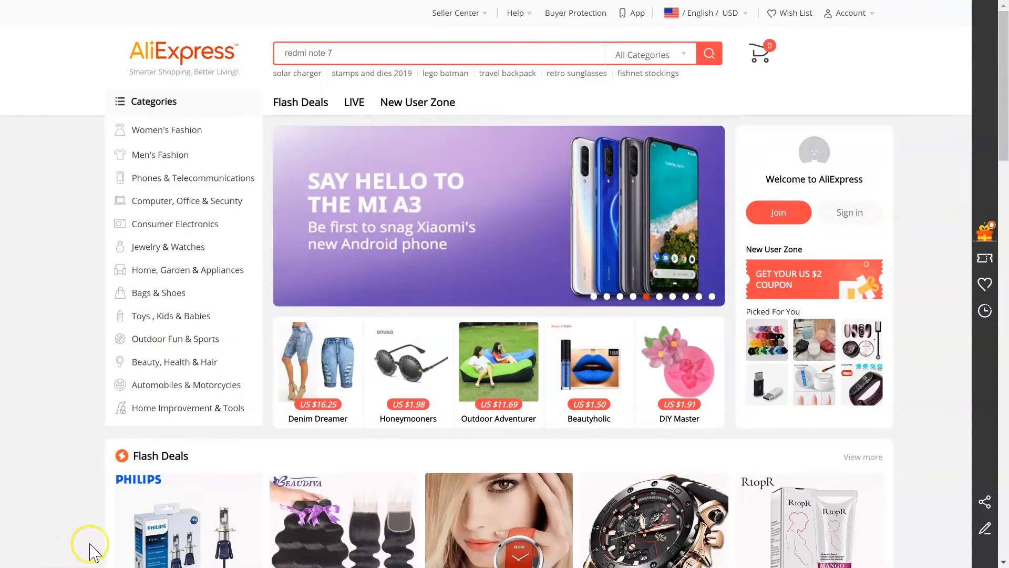
pyautogui.moveTo(171, 458)
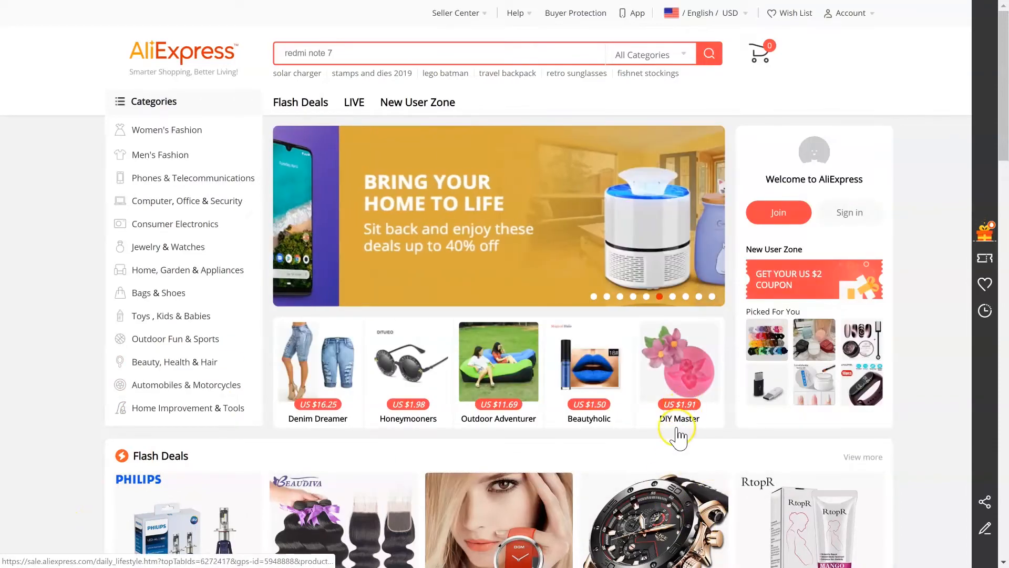
# - Scroll the AliExpress homepage down to the banners and Flash Deals
pyautogui.scroll(-3)
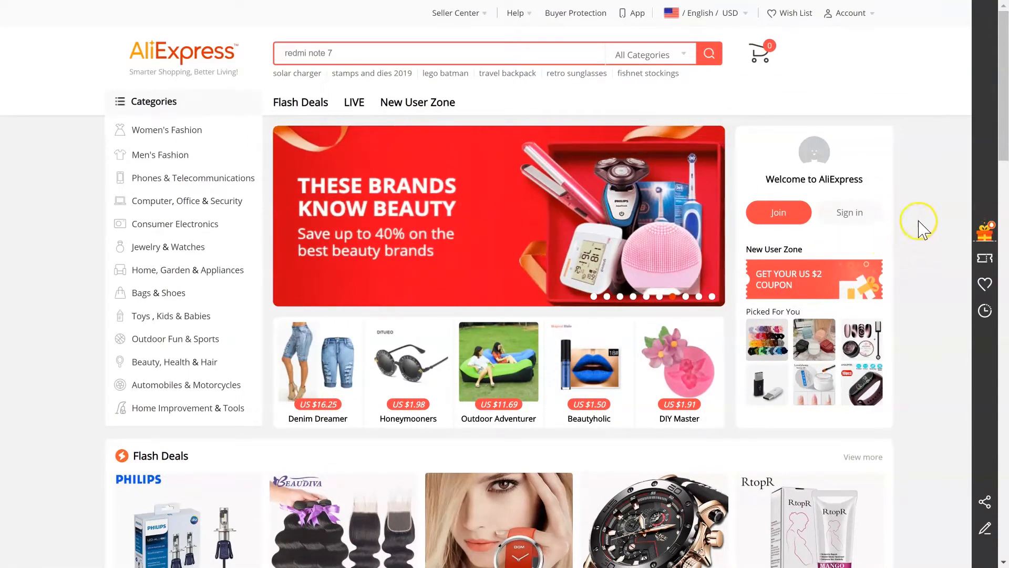
pyautogui.moveTo(408, 360)
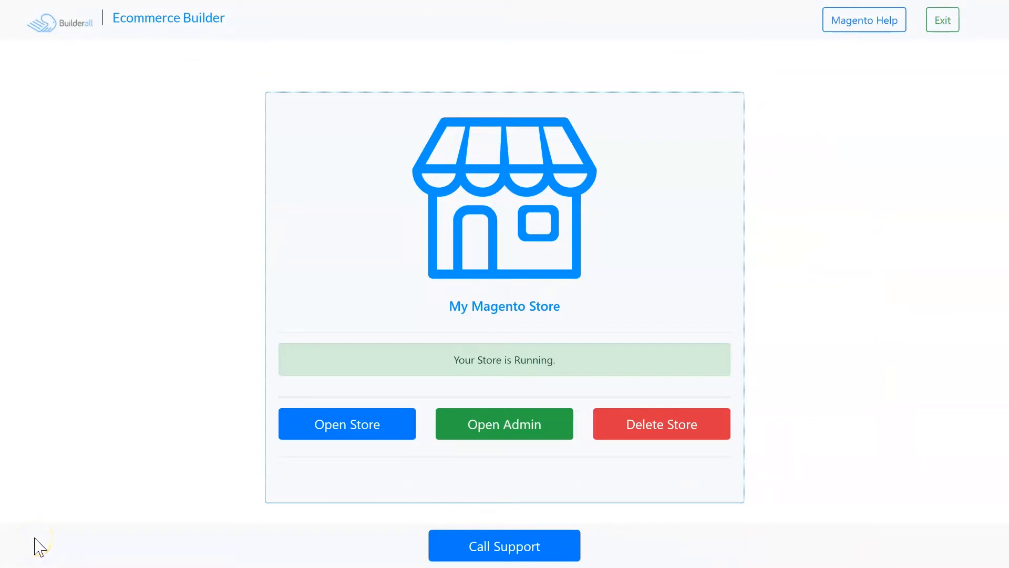
# - Show the Ecommerce Builder with My Magento Store running and its Open Store, Open Admin and Delete options
pyautogui.click(40, 538)
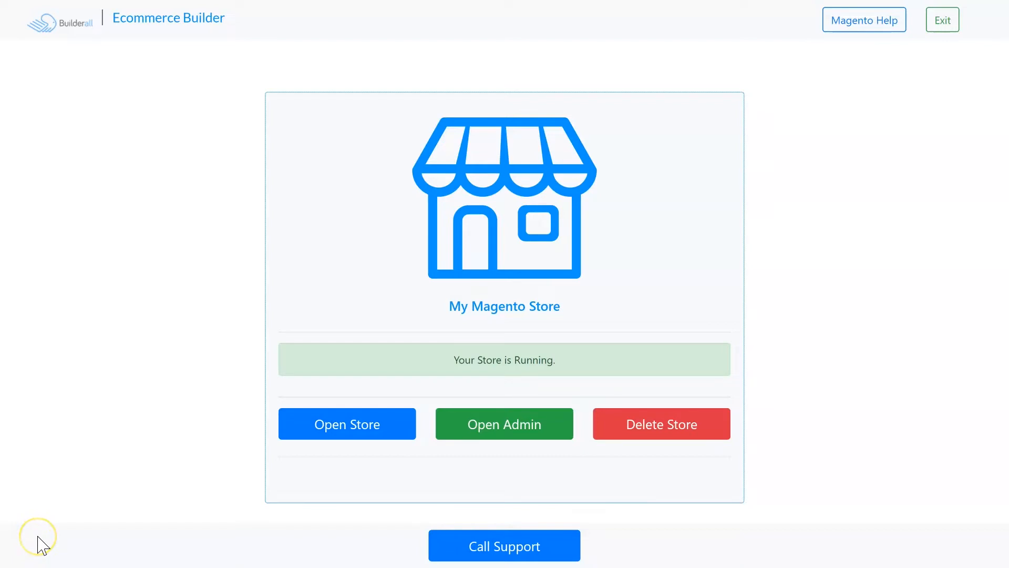
pyautogui.moveTo(86, 504)
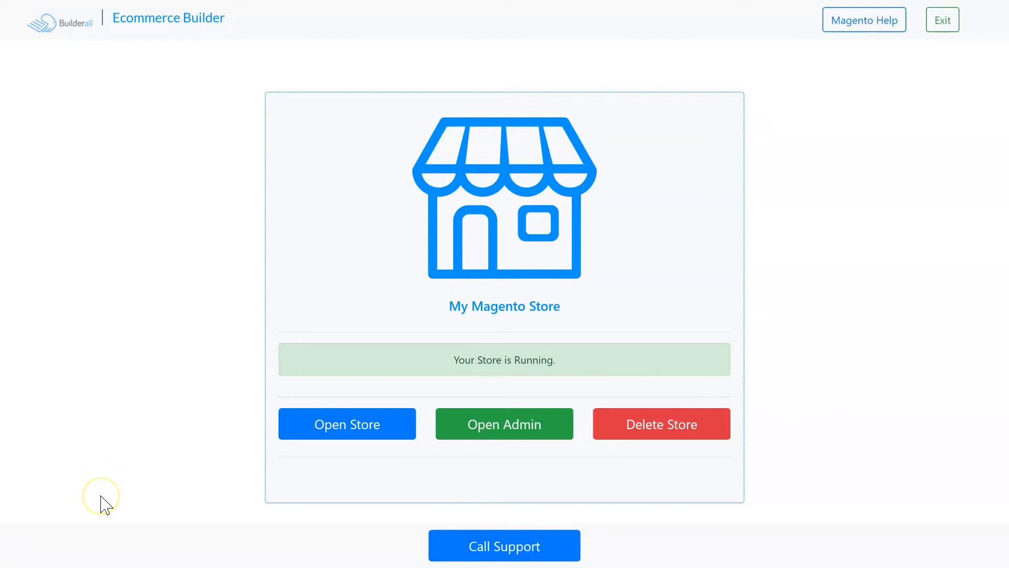
pyautogui.moveTo(91, 558)
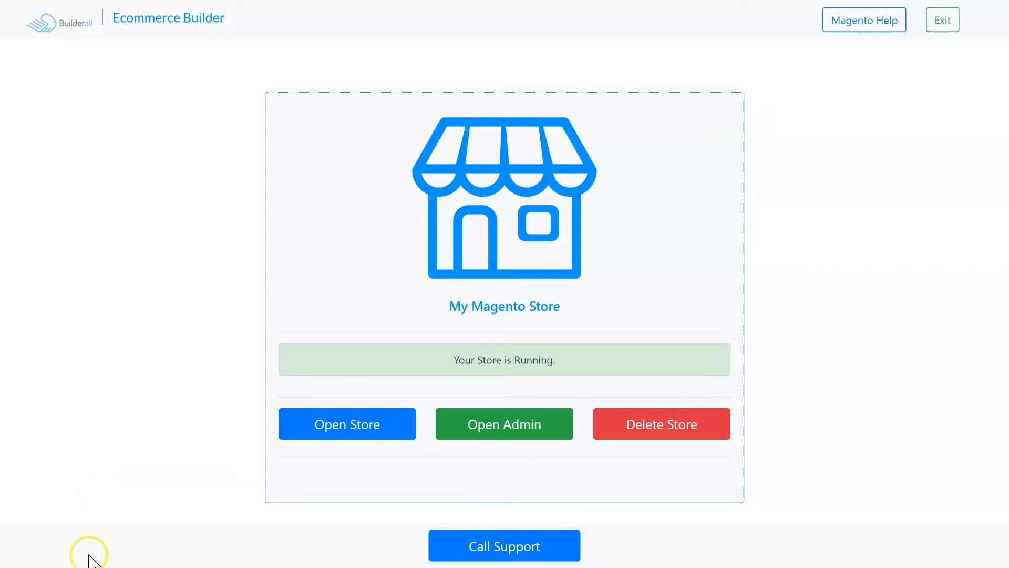
pyautogui.moveTo(108, 452)
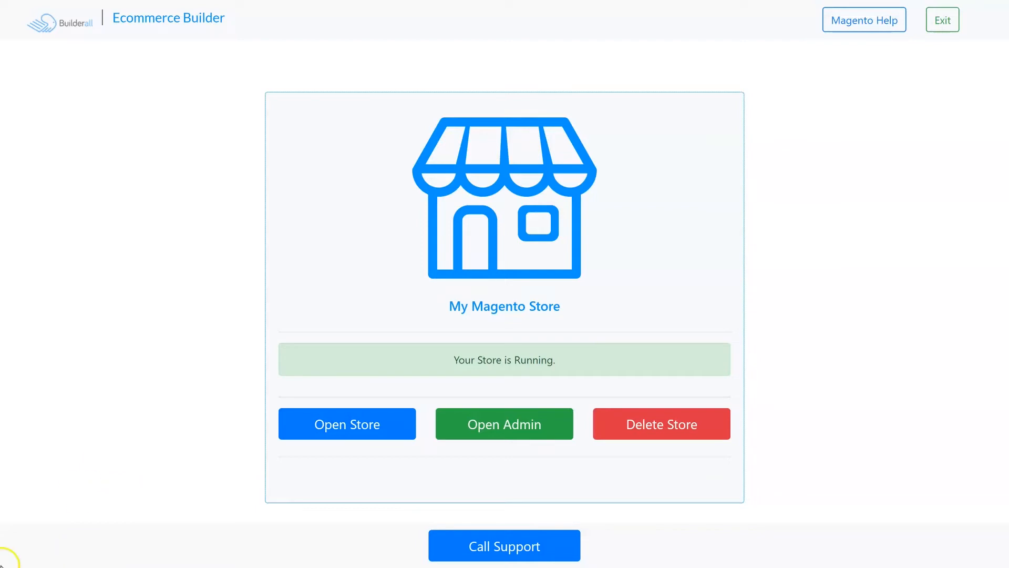
pyautogui.moveTo(185, 565)
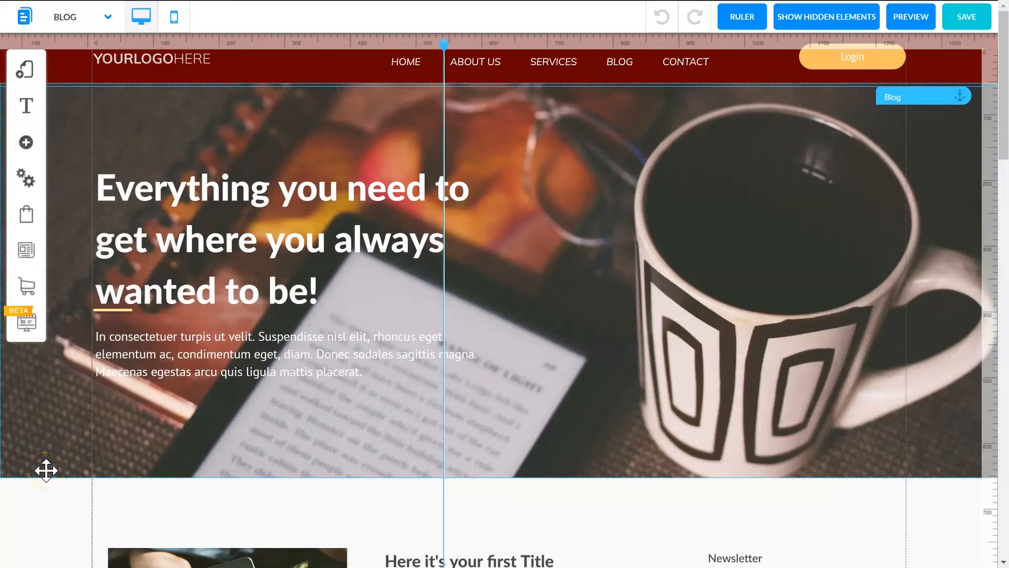
pyautogui.moveTo(50, 468)
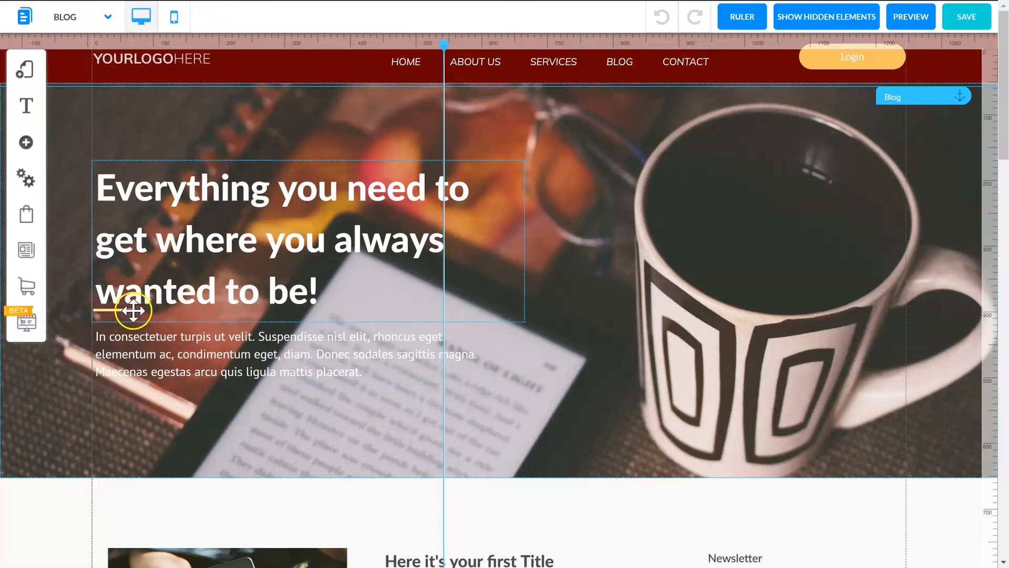
pyautogui.moveTo(190, 253)
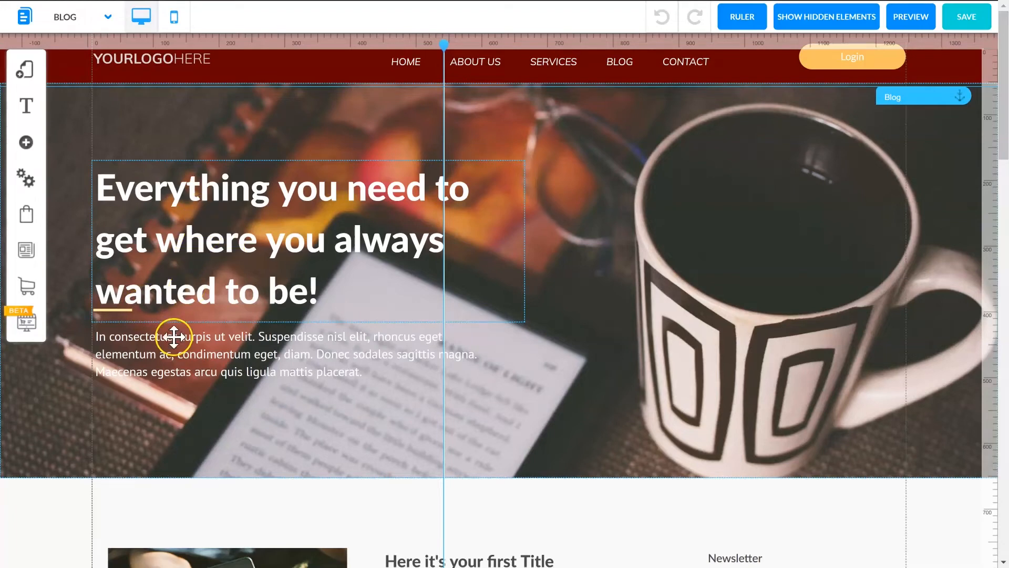
pyautogui.moveTo(188, 315)
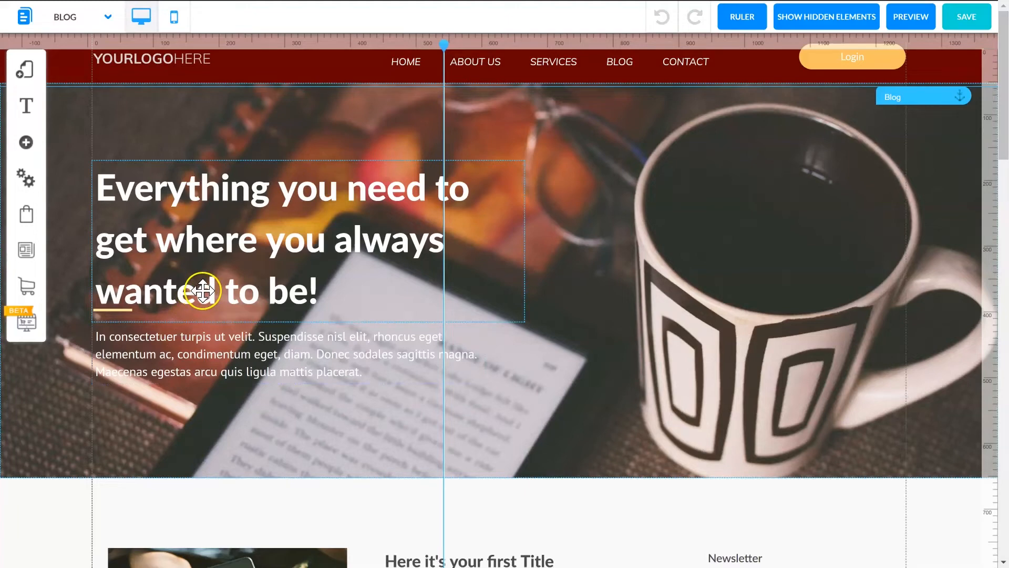
pyautogui.moveTo(275, 307)
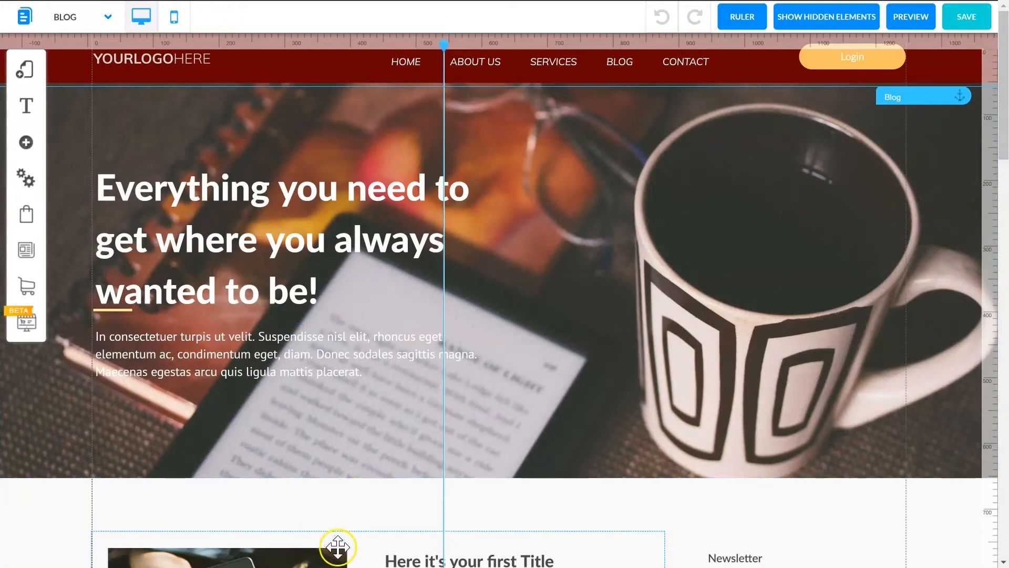
pyautogui.moveTo(367, 550)
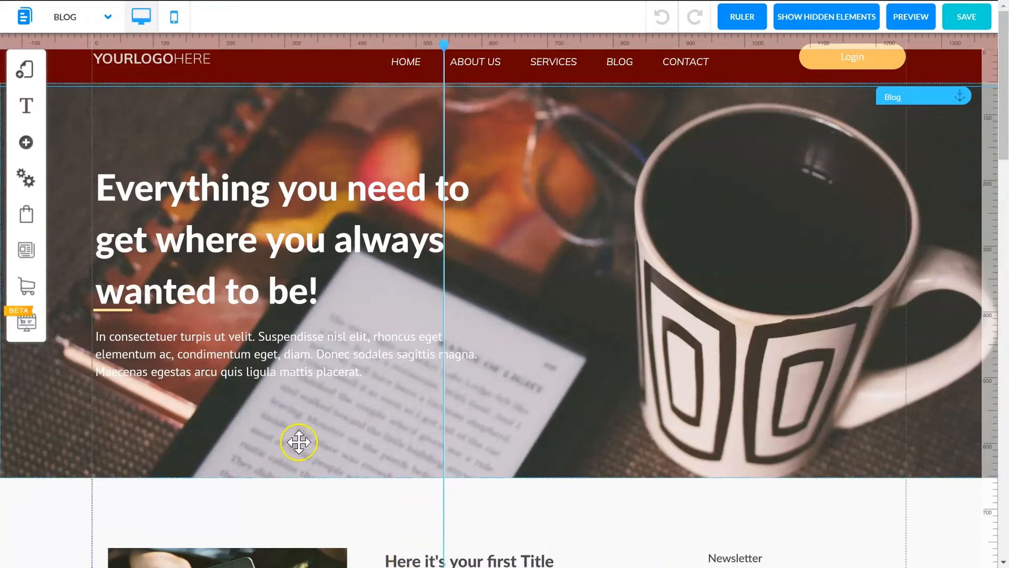
# - Review the blog posts on the page and switch to the My Blog management panel
pyautogui.scroll(-3)
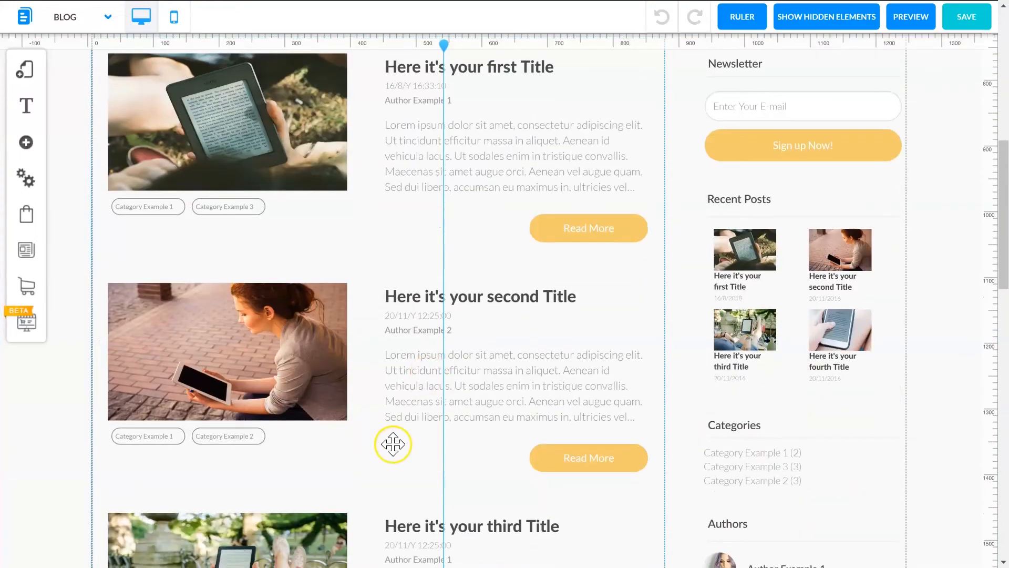
pyautogui.scroll(-3)
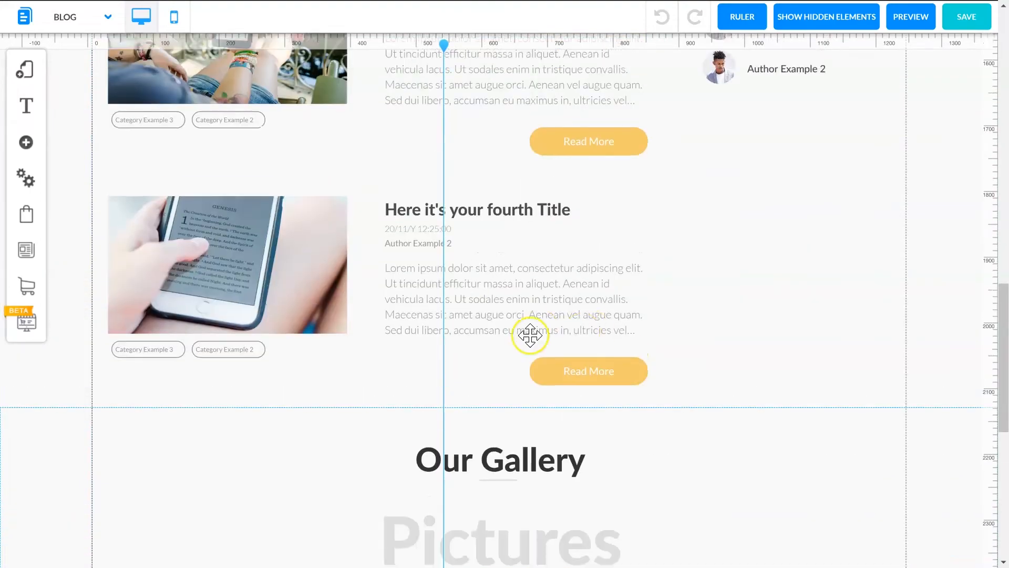
pyautogui.click(25, 251)
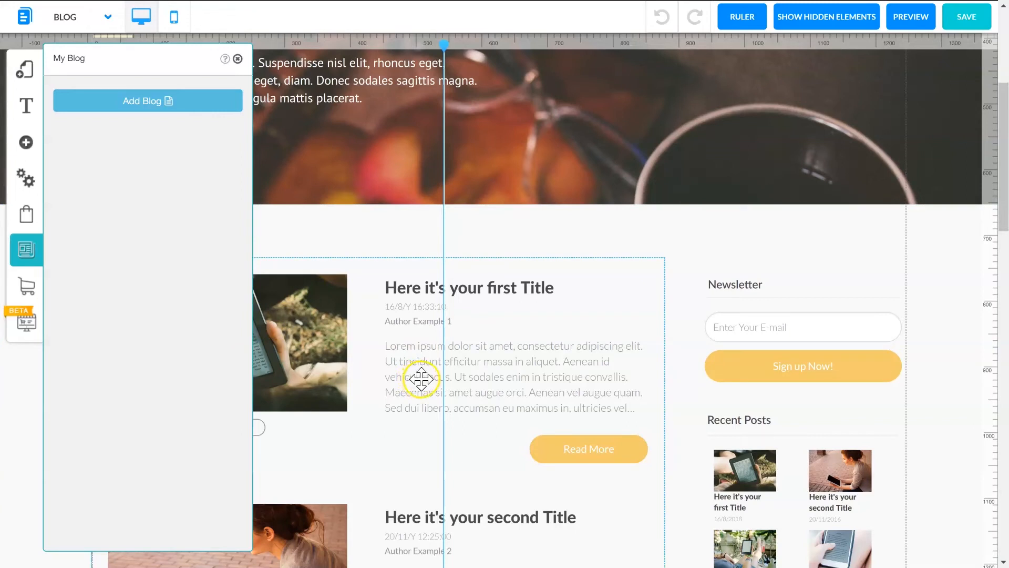
pyautogui.moveTo(410, 403)
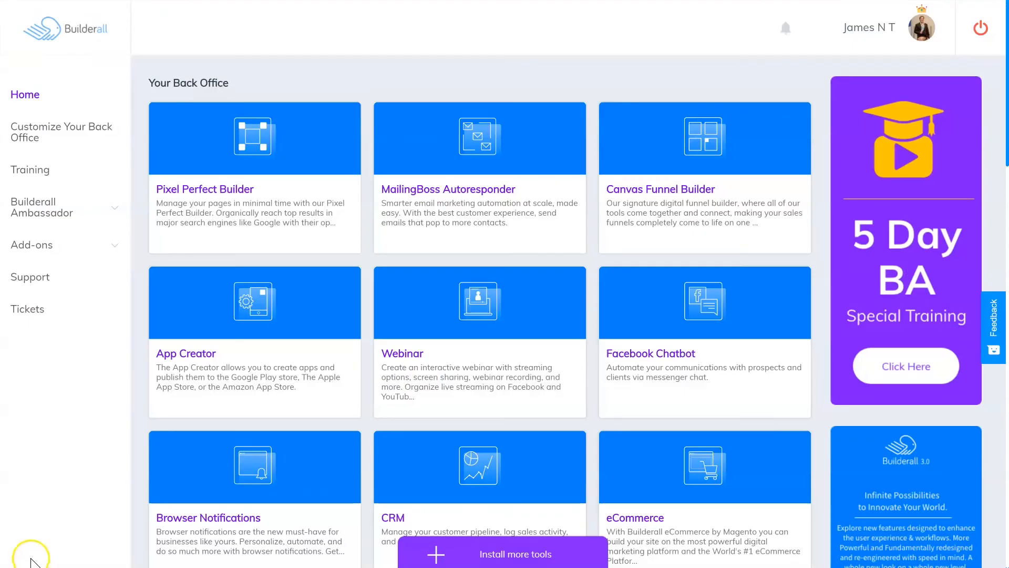
pyautogui.moveTo(183, 433)
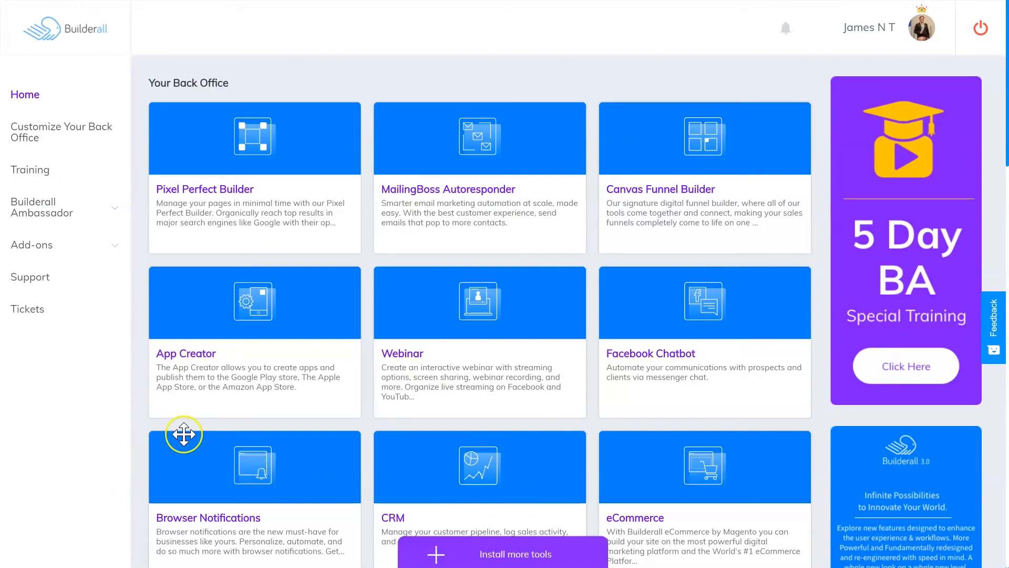
pyautogui.scroll(-3)
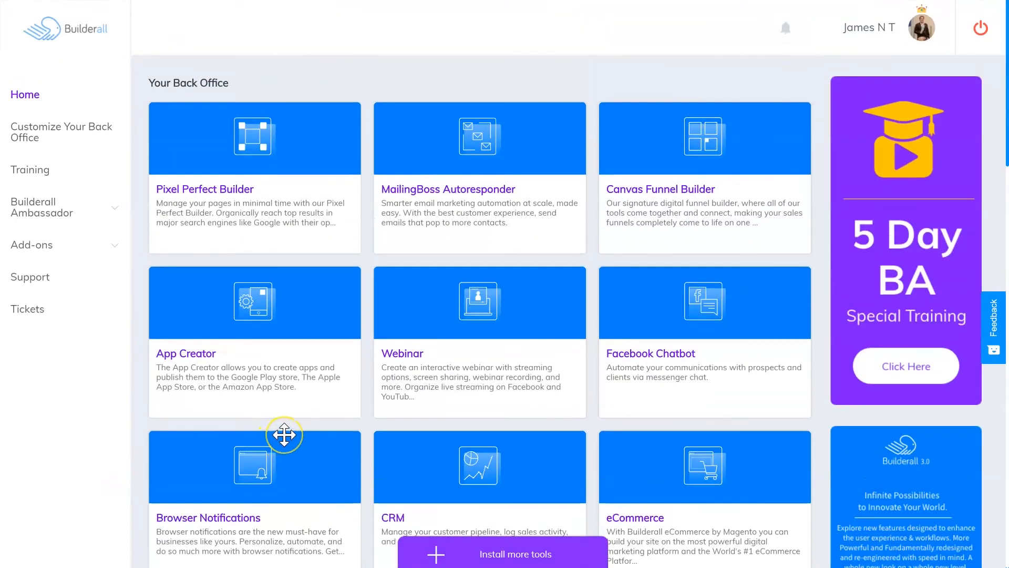
pyautogui.moveTo(286, 432)
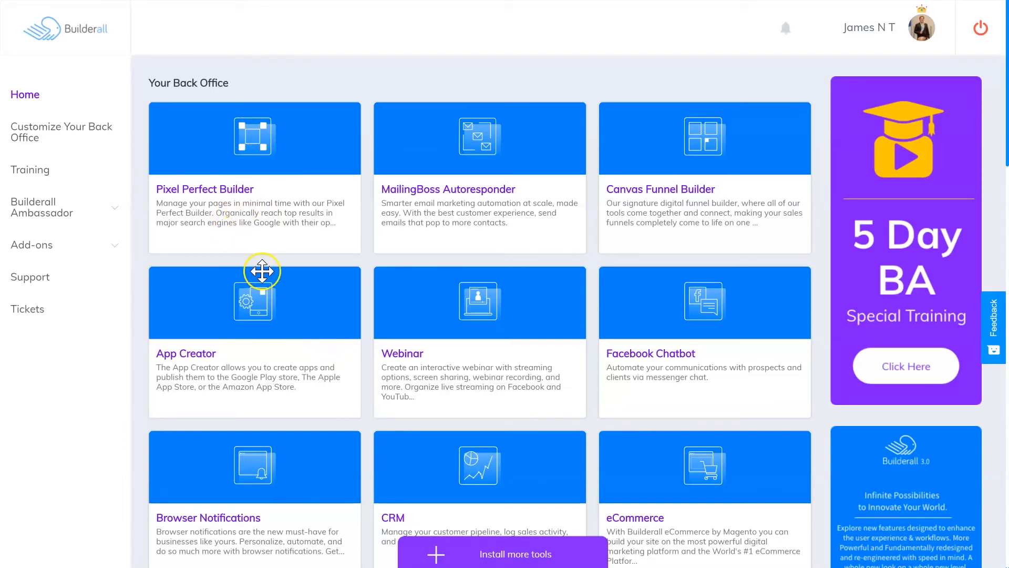
pyautogui.scroll(-3)
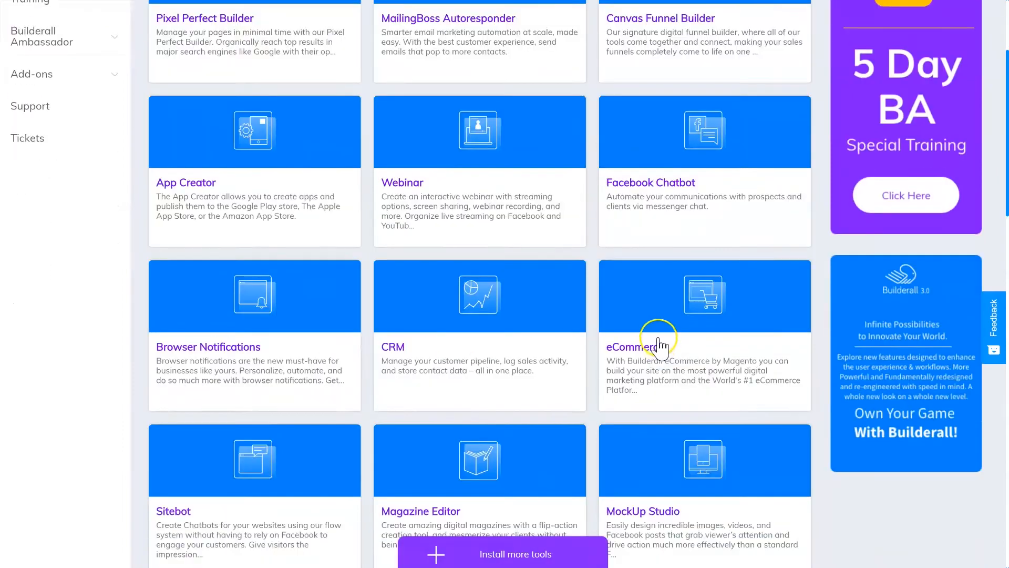
pyautogui.scroll(-3)
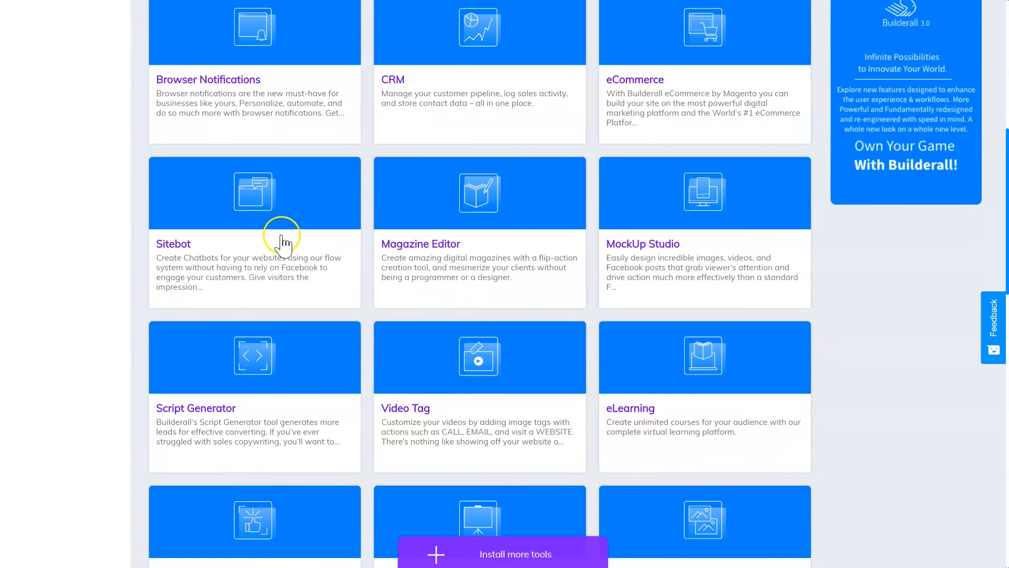
pyautogui.moveTo(460, 376)
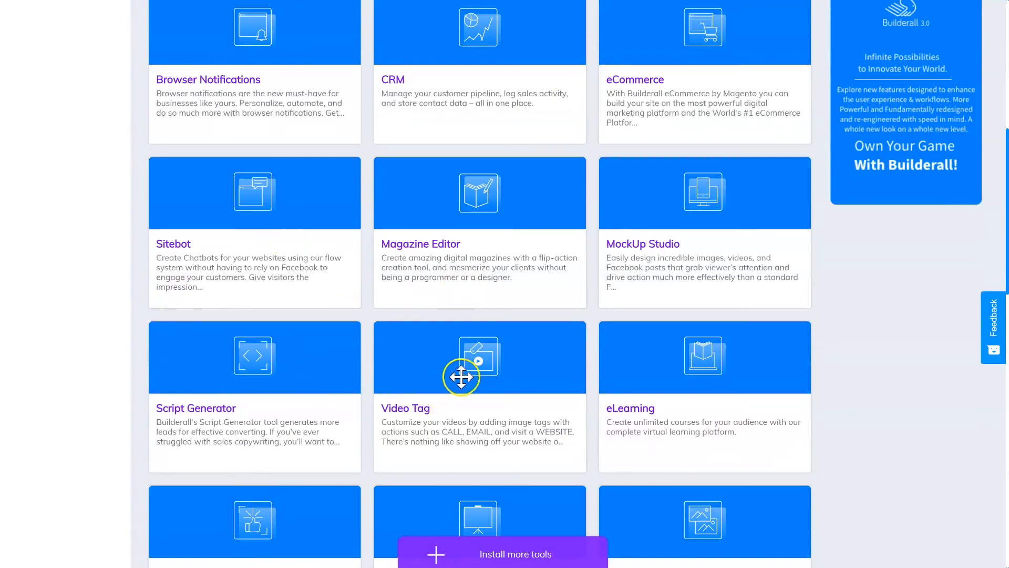
pyautogui.scroll(-3)
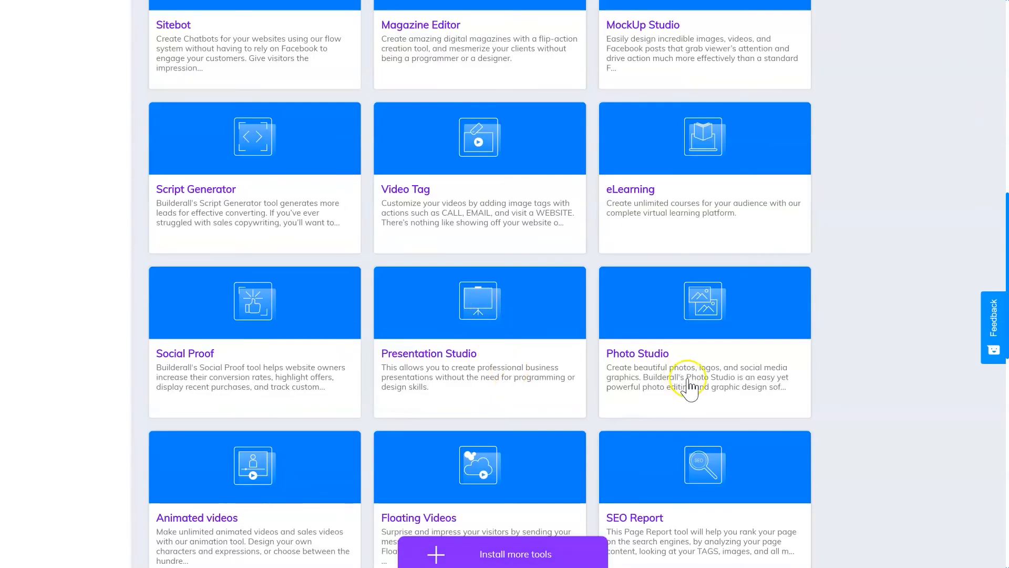
pyautogui.scroll(-3)
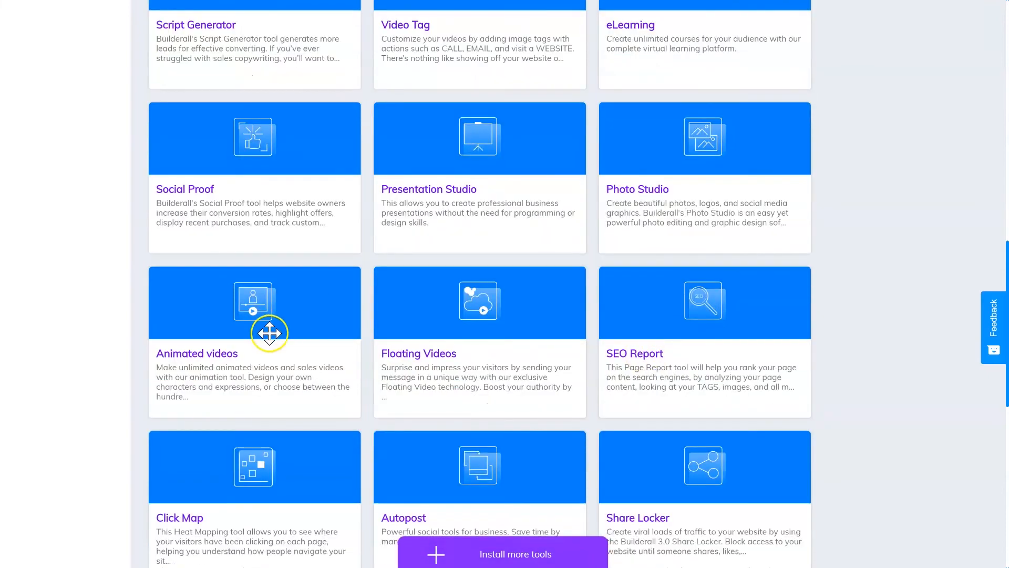
pyautogui.scroll(-3)
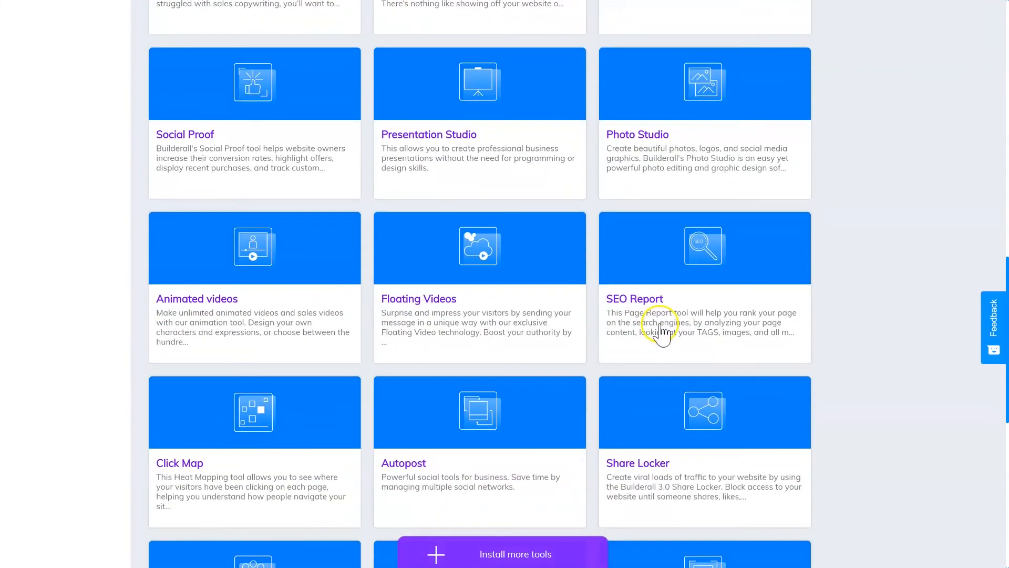
pyautogui.scroll(-3)
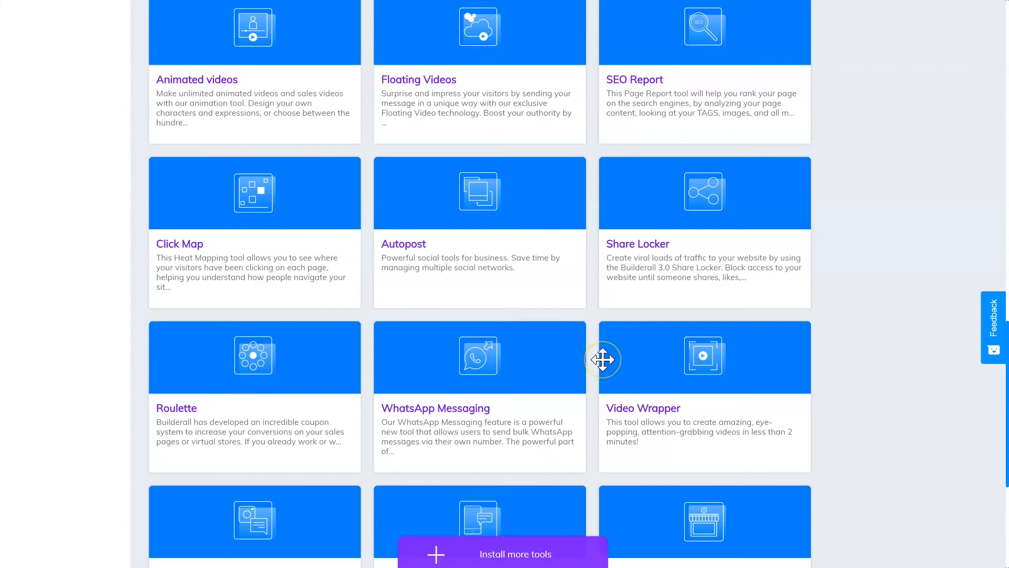
pyautogui.moveTo(569, 361)
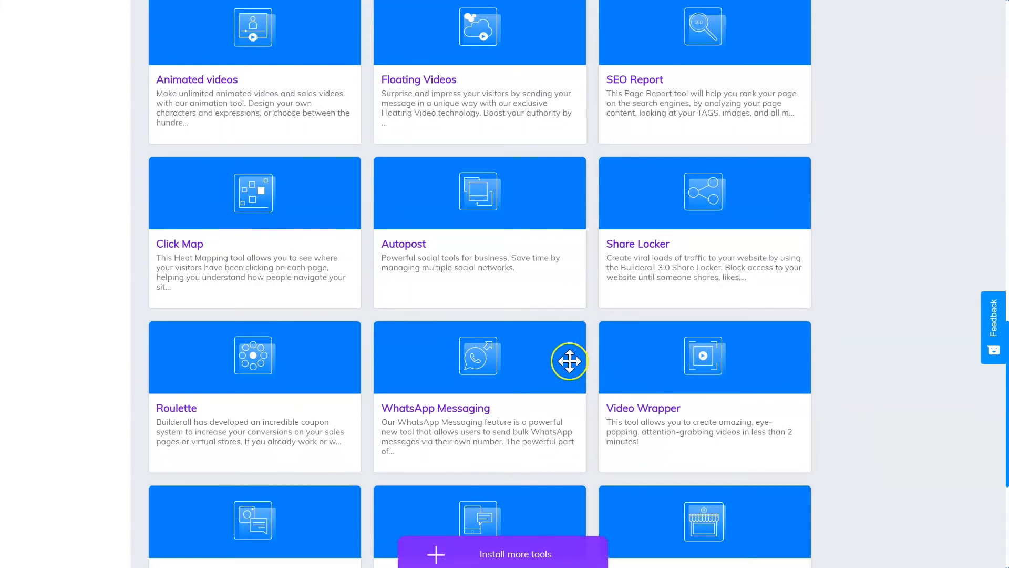
pyautogui.moveTo(592, 339)
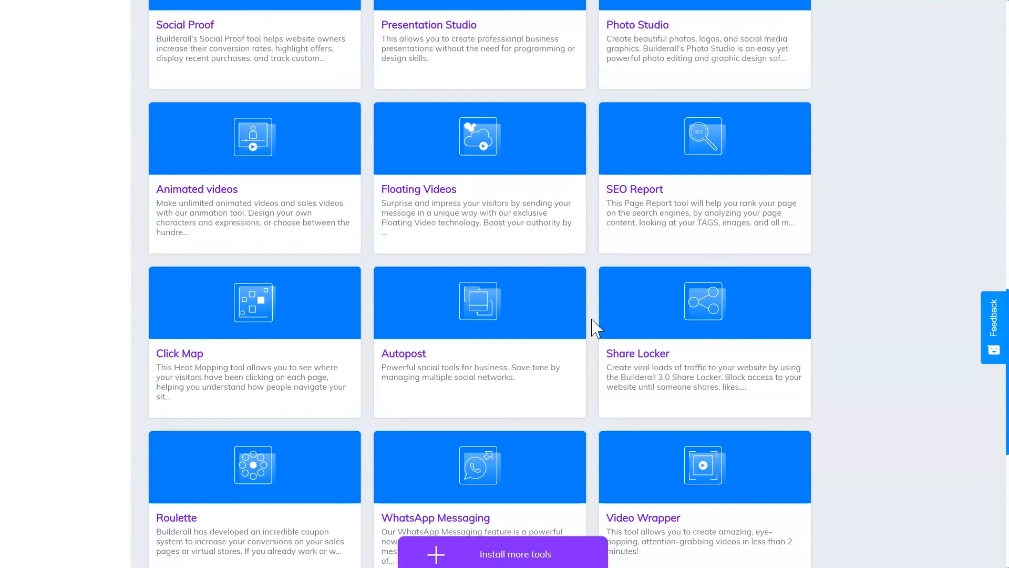
pyautogui.scroll(-3)
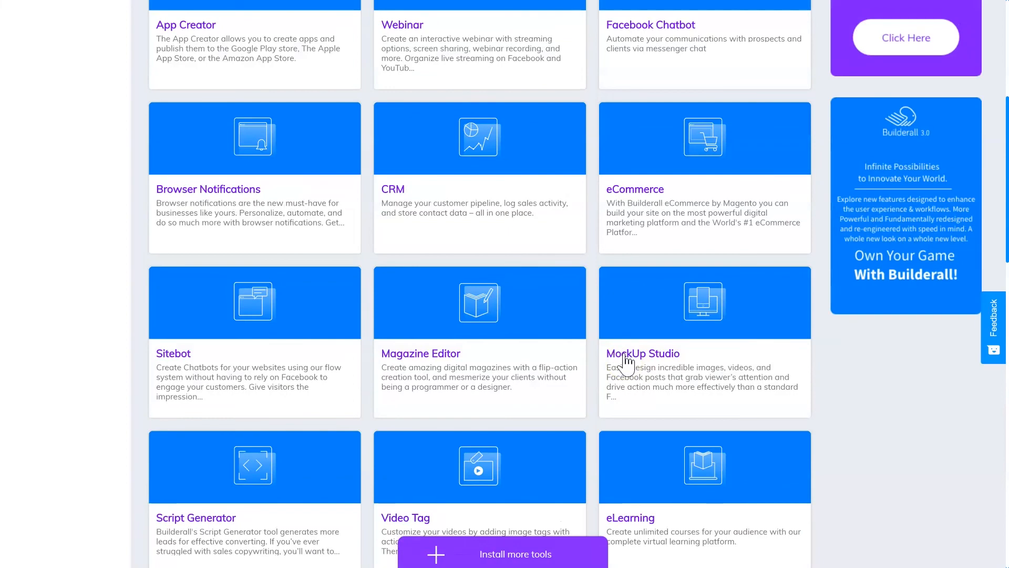
pyautogui.scroll(-3)
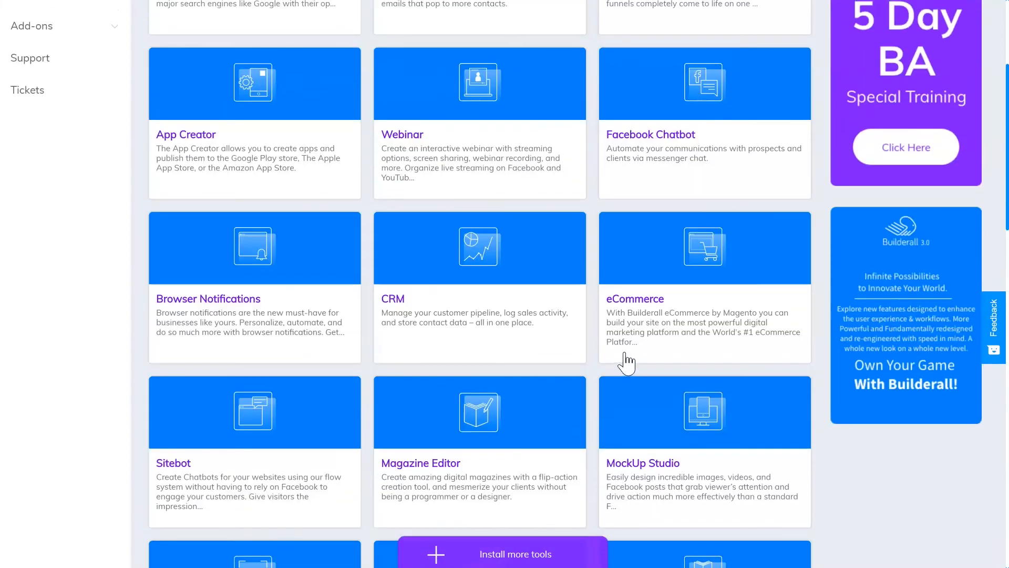